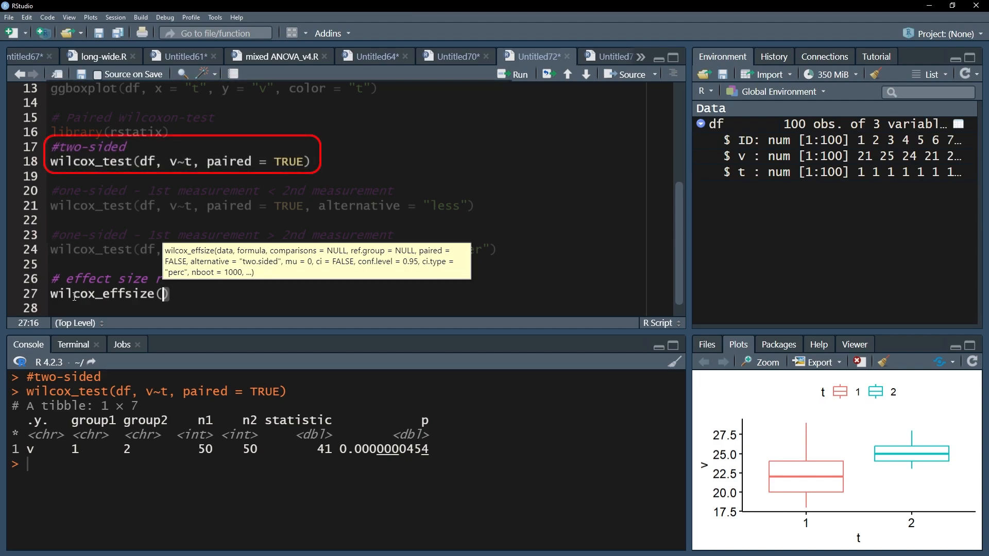
Step: Run wilcox_effsize(df, v~t, paired = TRUE), returning effect size 0.788 (large)
type("df, v")
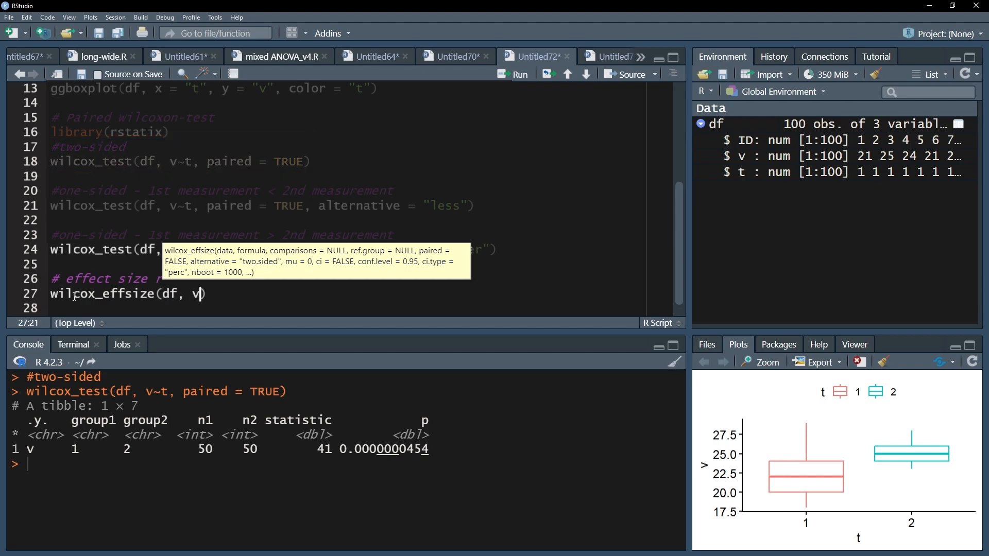
type("~t, p")
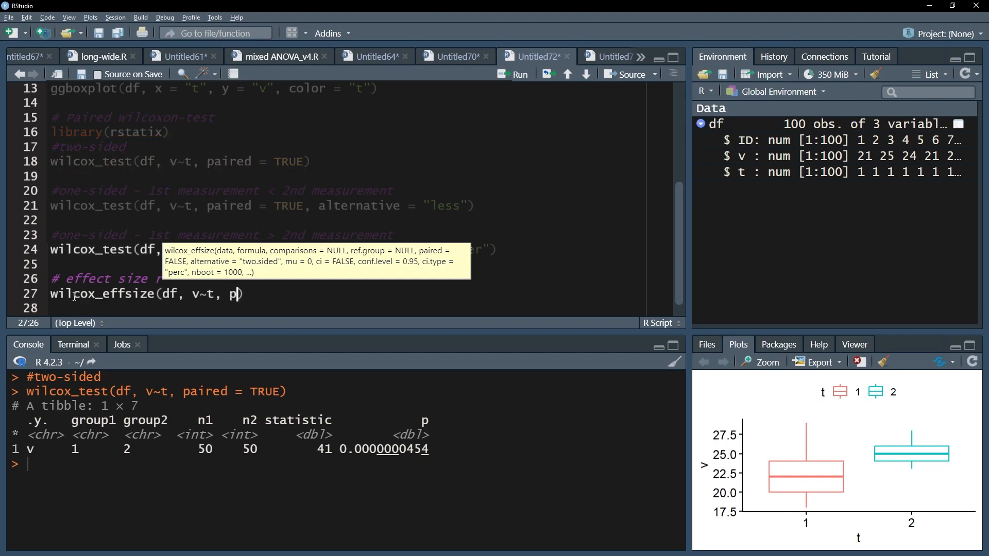
type("aired = TRUE)")
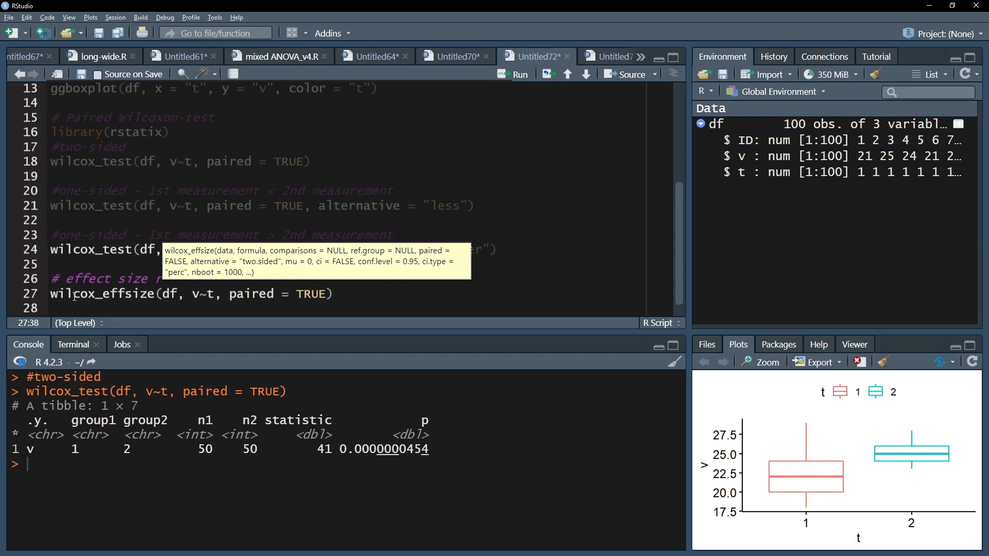
left_click(515, 74)
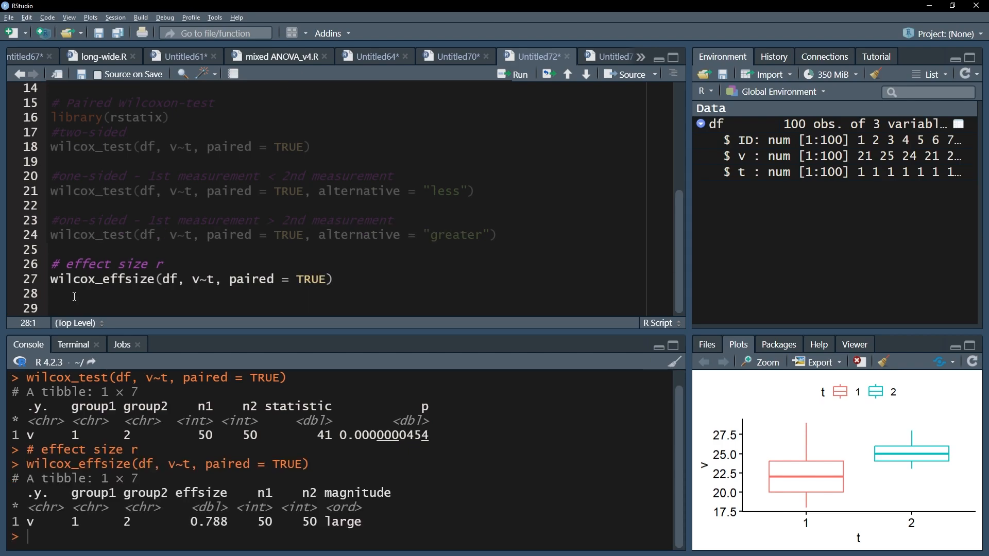